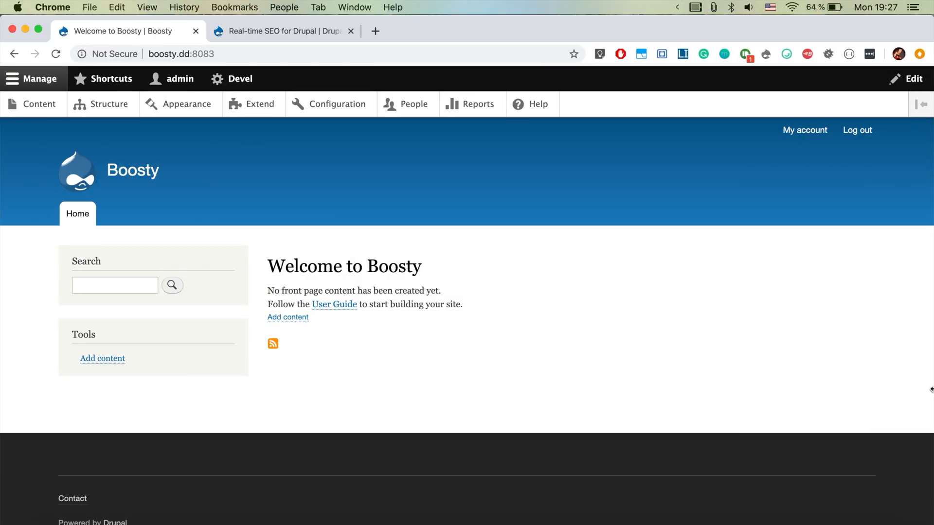
mouse_move(668, 427)
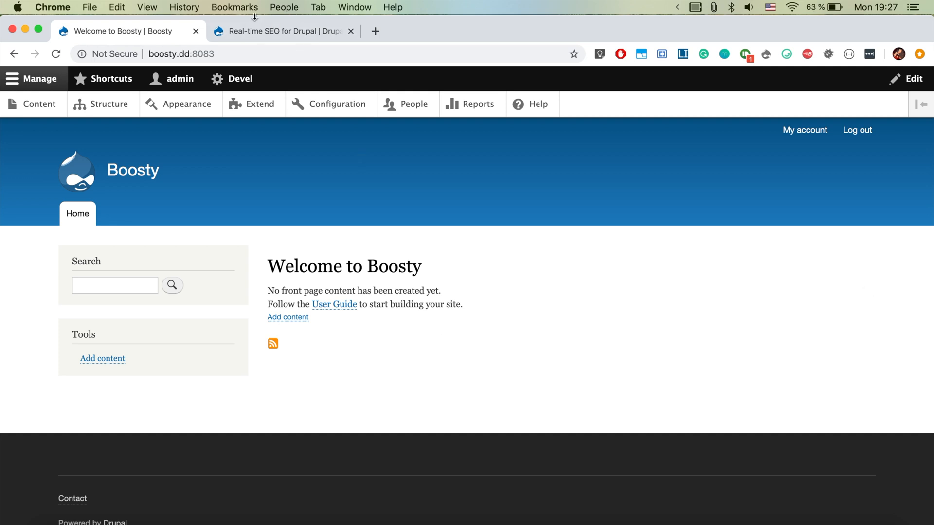
- Switch to the Real-time SEO for Drupal project page on drupal.org
click(285, 30)
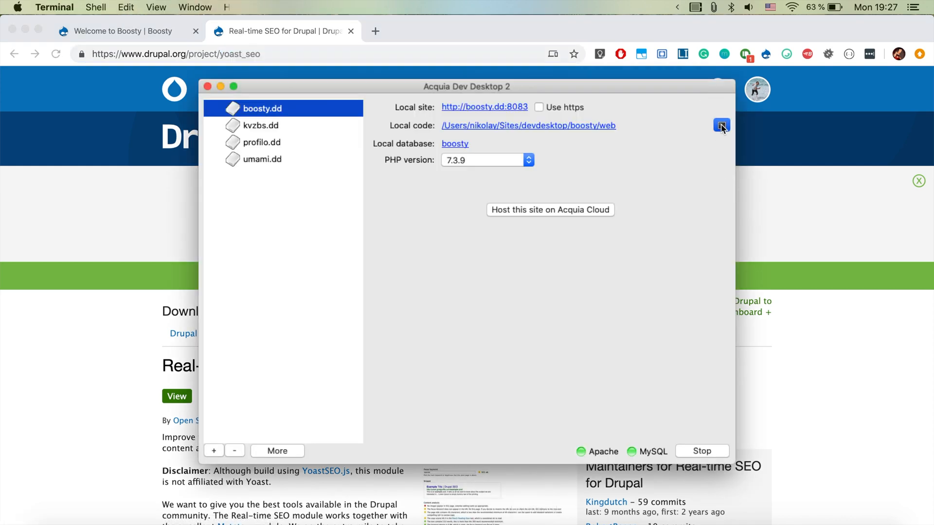
- Open a terminal in the boosty.dd code folder from Acquia Dev Desktop
click(718, 125)
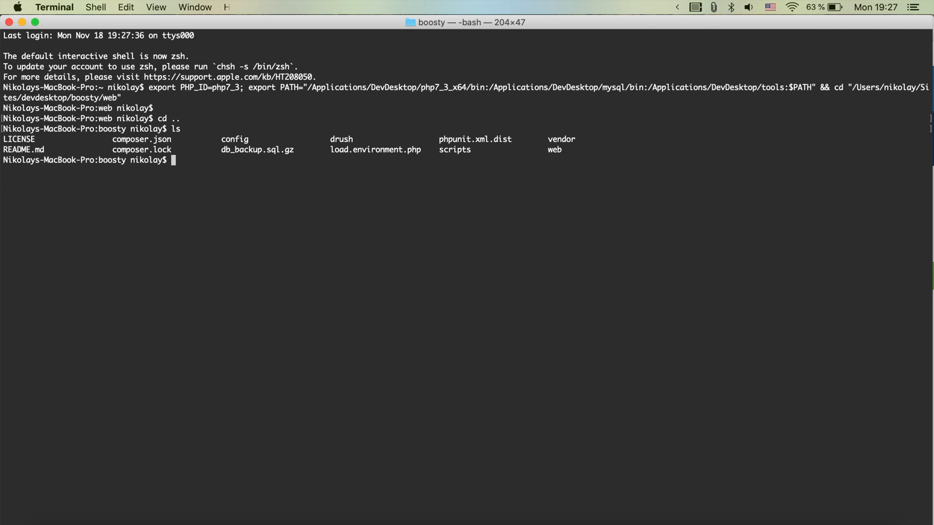
- Run 'composer require drupal/yoast_seo' to add the Real-time SEO package
text(composer r)
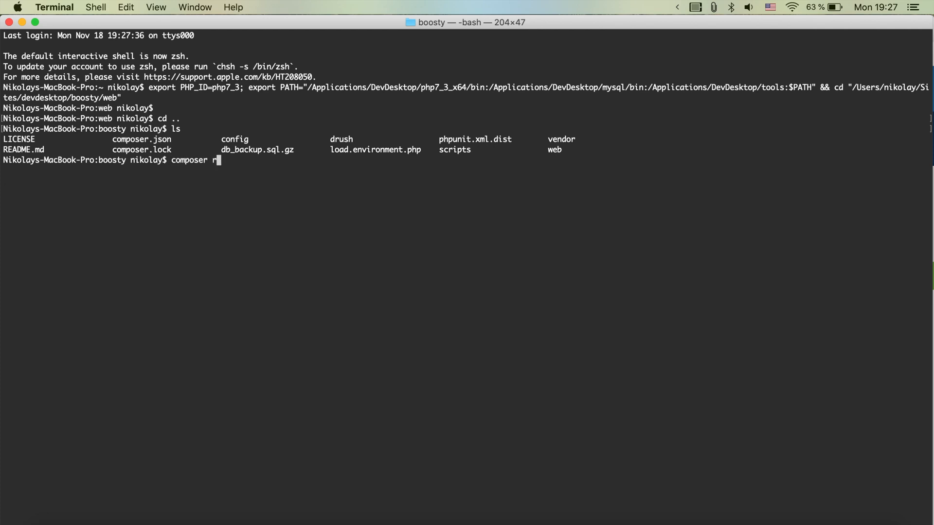
text(equire)
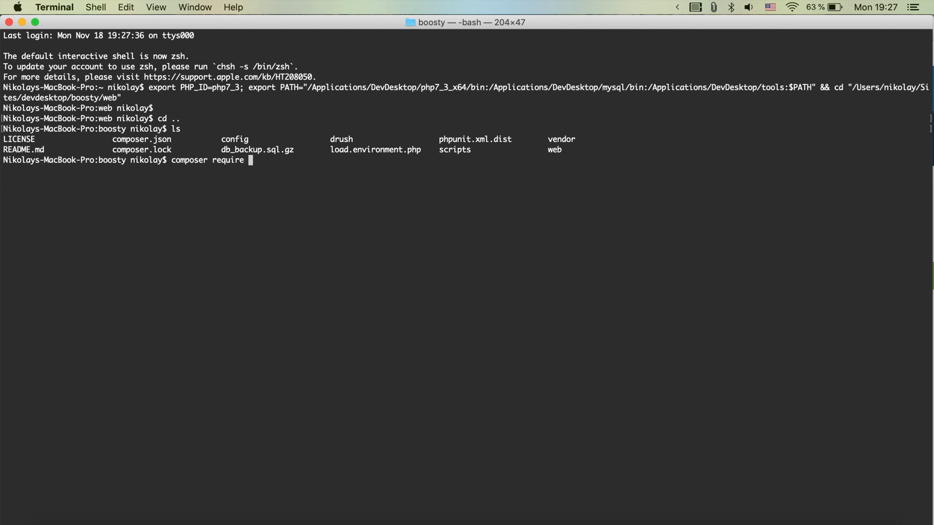
text(drupal/yoast_seo)
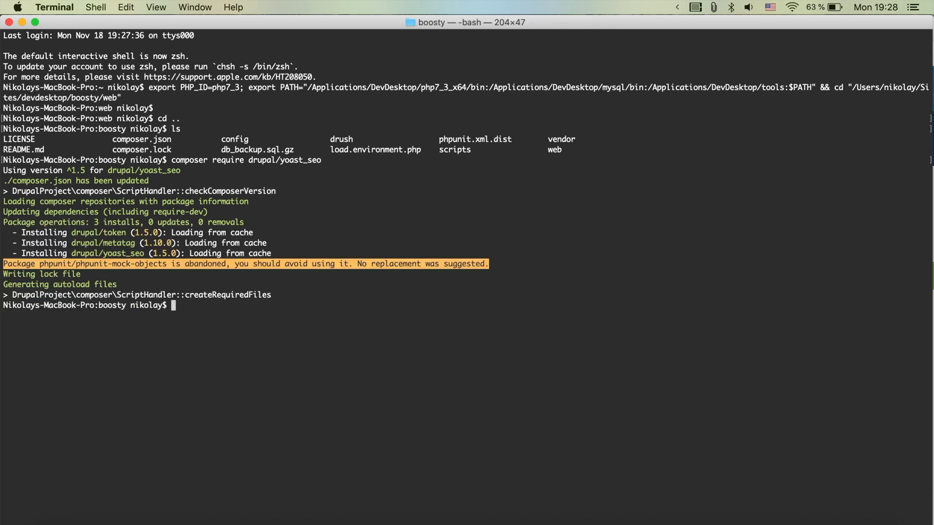
mouse_move(510, 239)
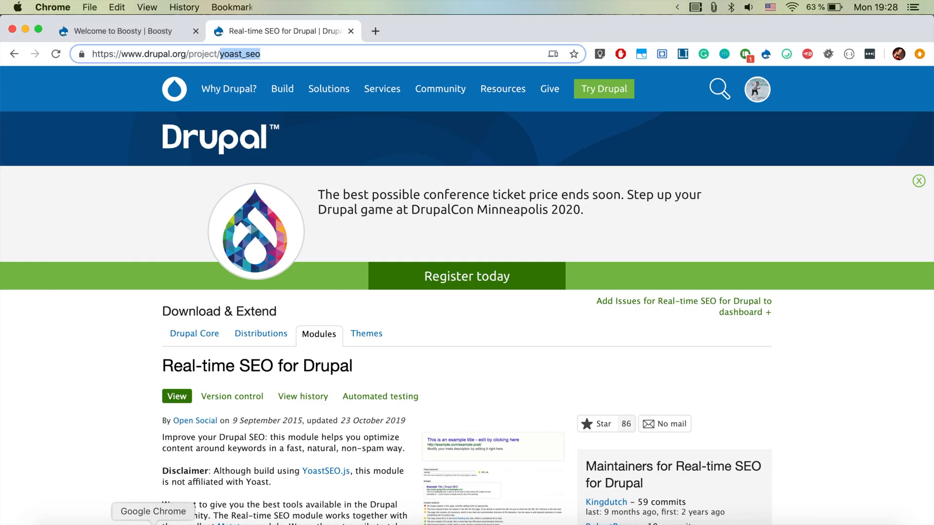
- On the Extend page, install Real-time SEO for Drupal plus its Metatag and Token dependencies
click(129, 31)
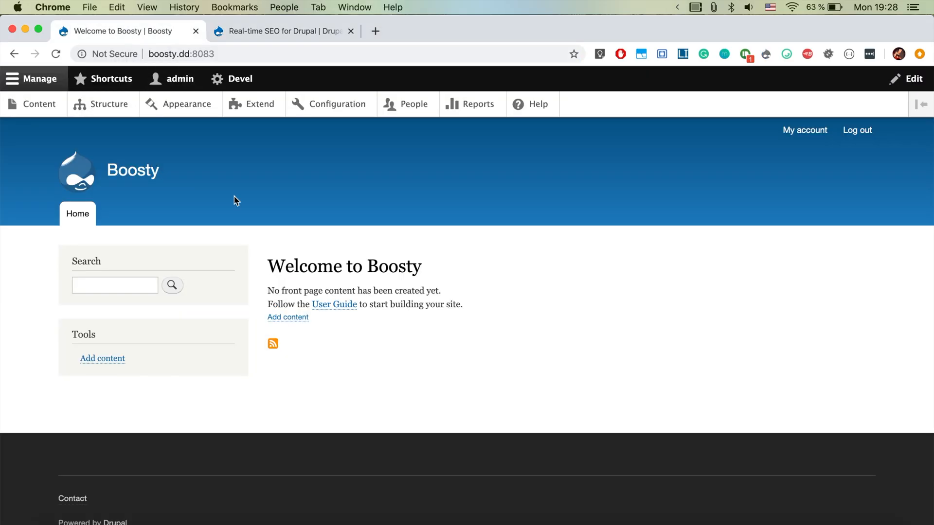
click(260, 104)
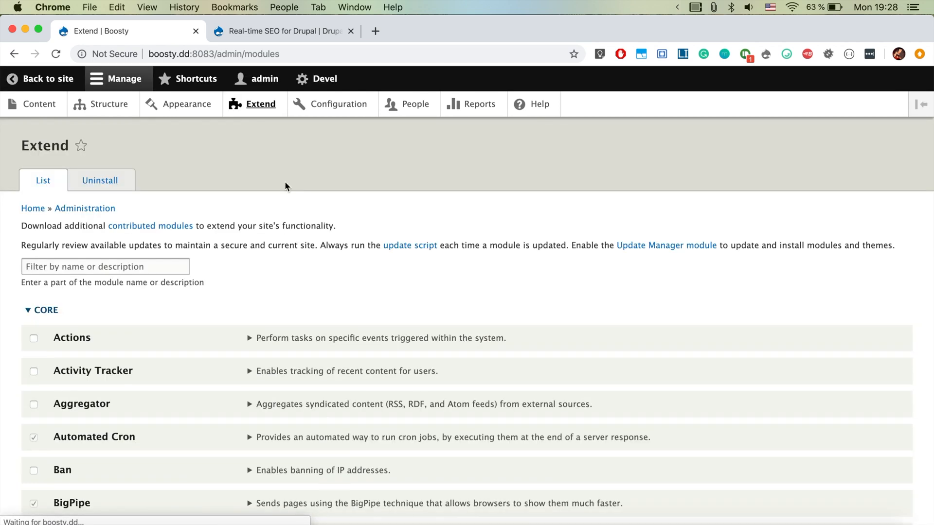
text(real)
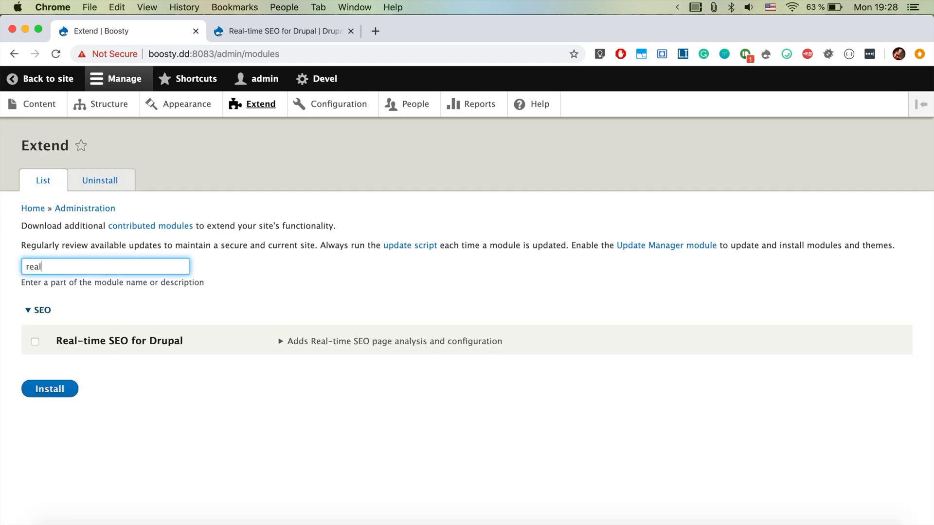
click(34, 342)
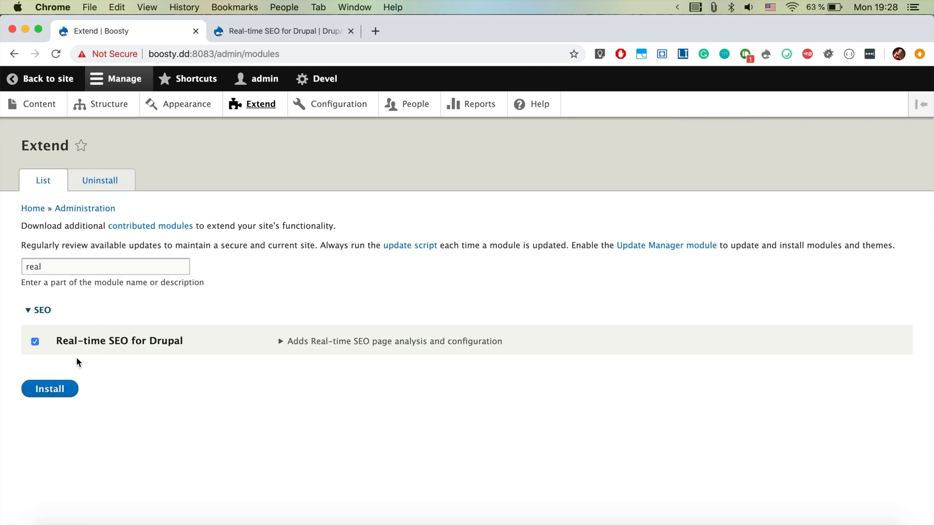
click(49, 389)
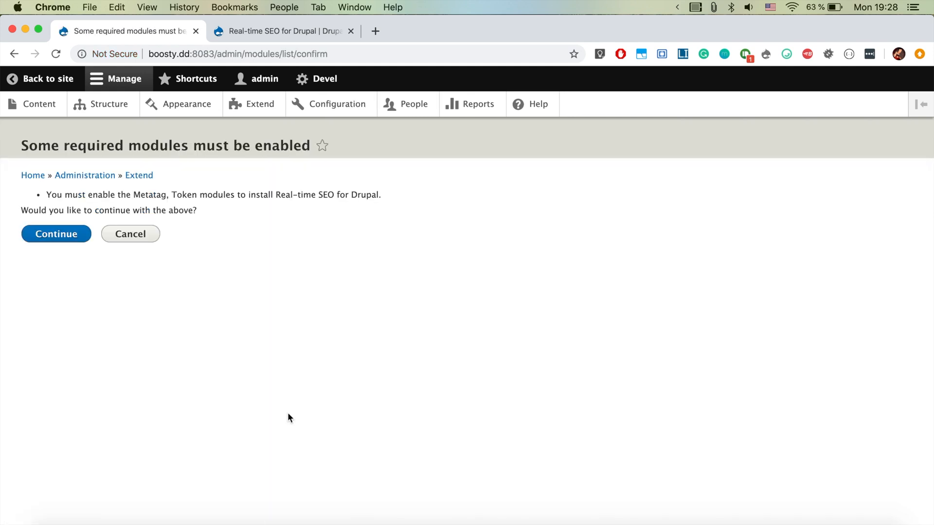
mouse_move(63, 236)
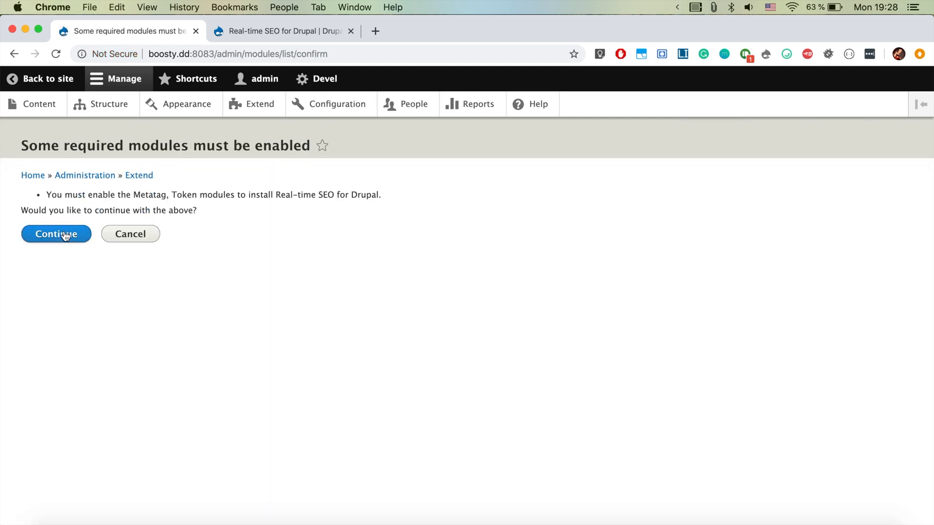
click(55, 233)
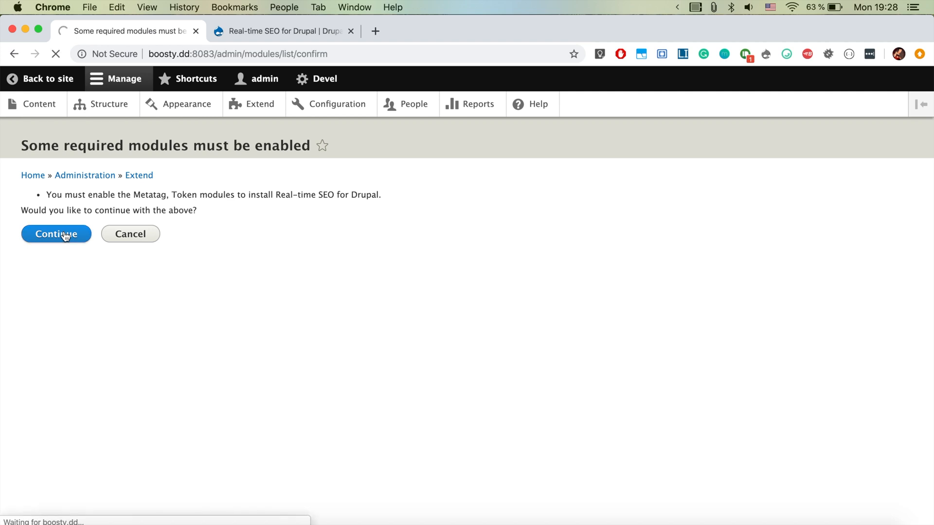
click(56, 234)
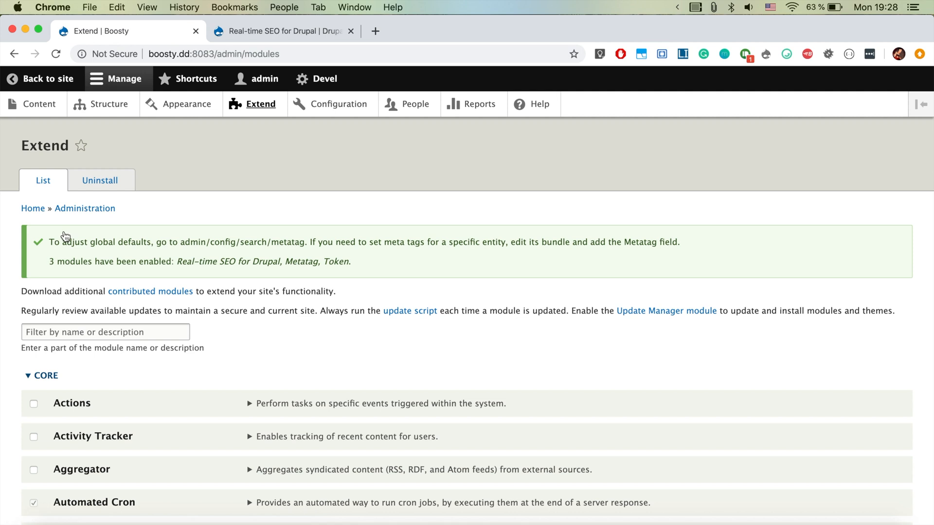
mouse_move(225, 228)
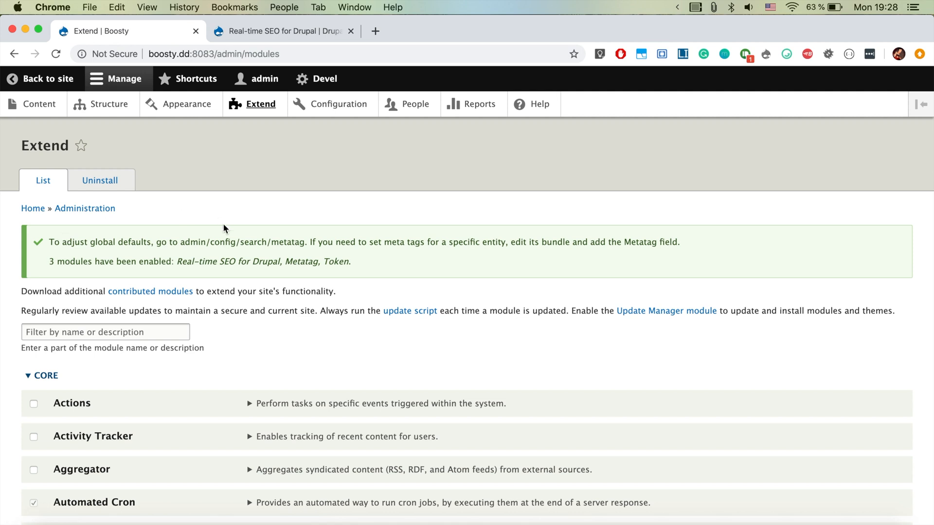
mouse_move(319, 85)
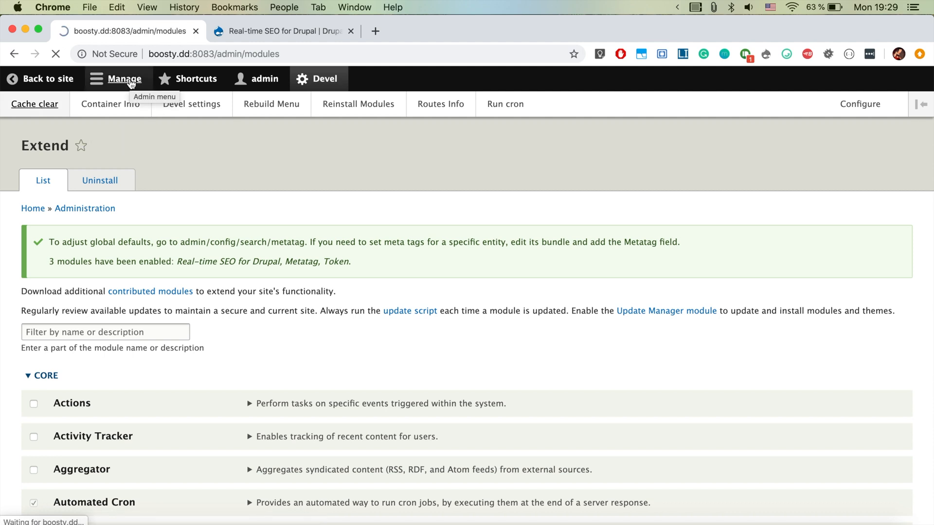
- From the admin menu, go to Content > Add content > Article
click(34, 103)
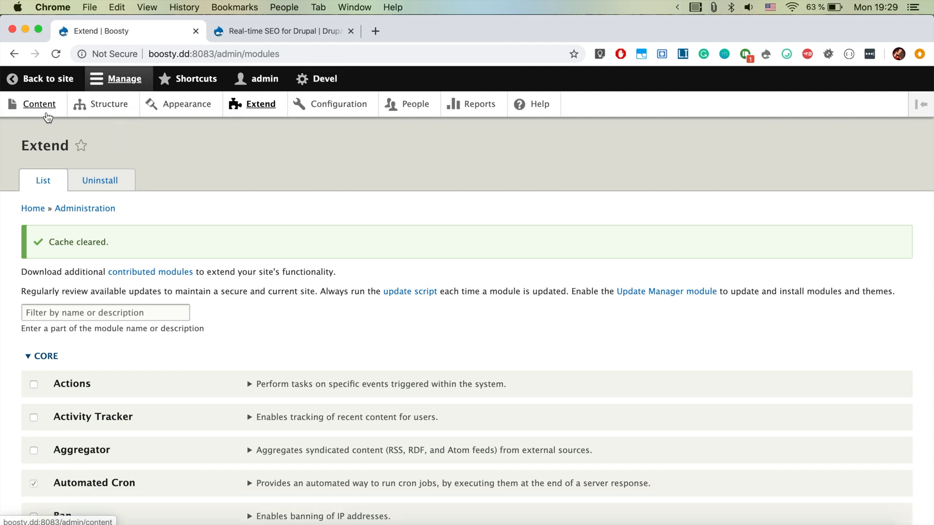
click(38, 104)
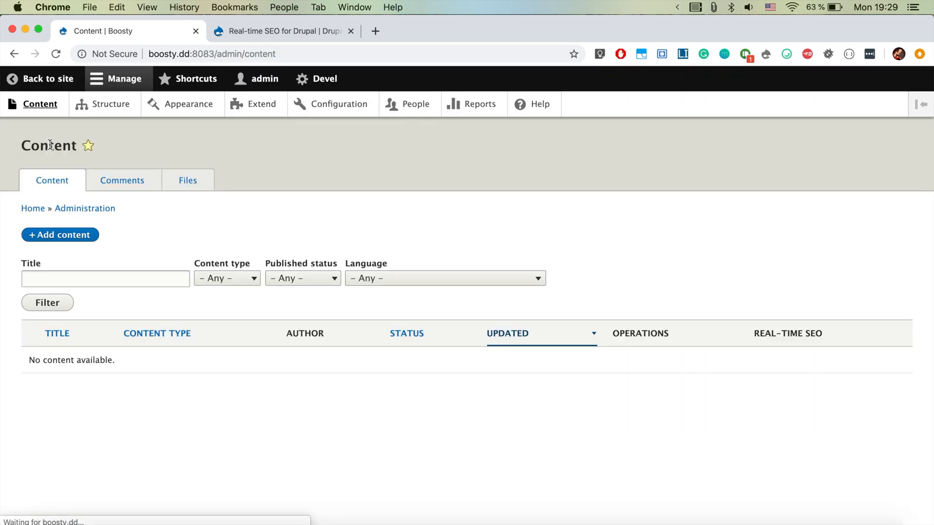
click(60, 235)
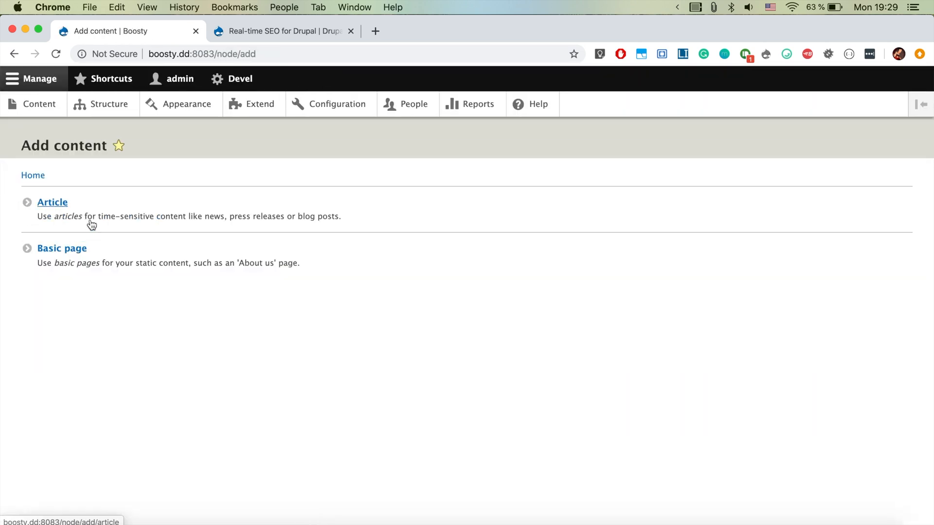
click(51, 202)
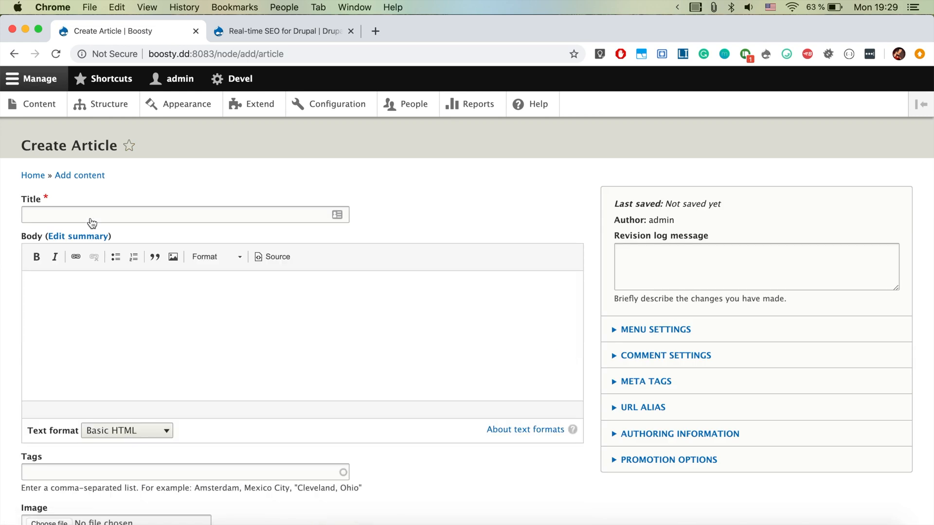
- Enter 'Drupal 8 Videos' as the Real-time SEO focus keyword
scroll(down, 3)
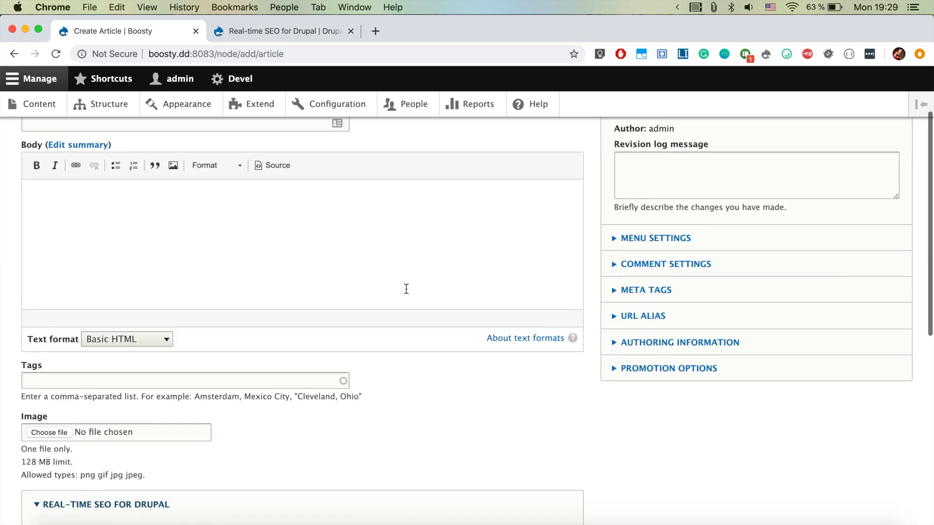
scroll(down, 3)
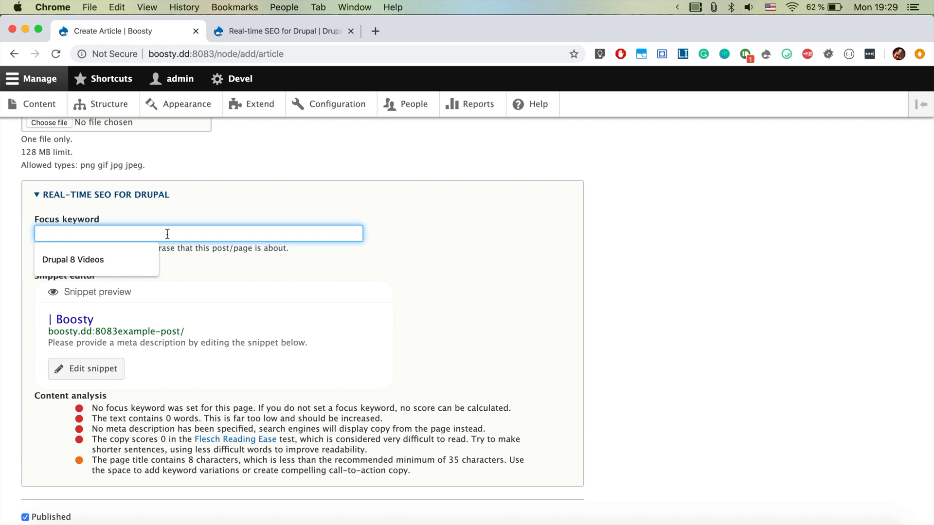
click(72, 260)
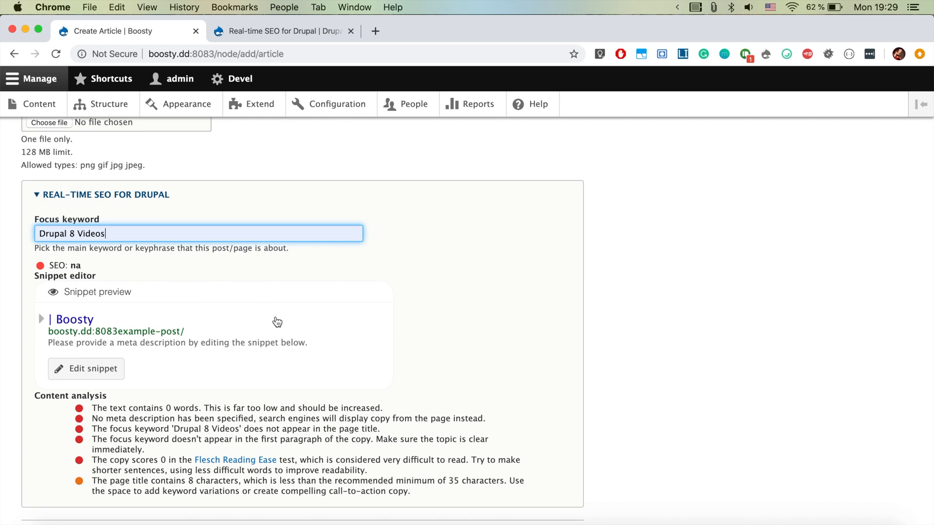
scroll(down, 3)
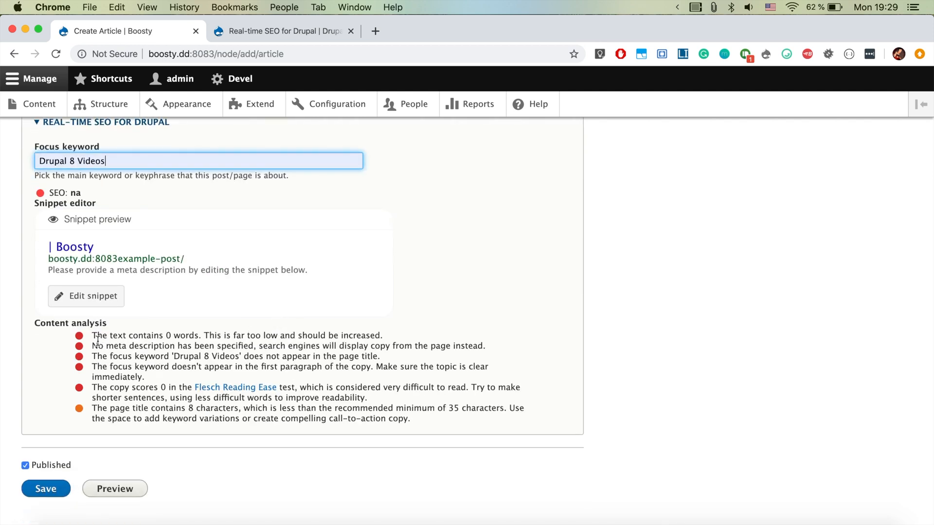
mouse_move(109, 408)
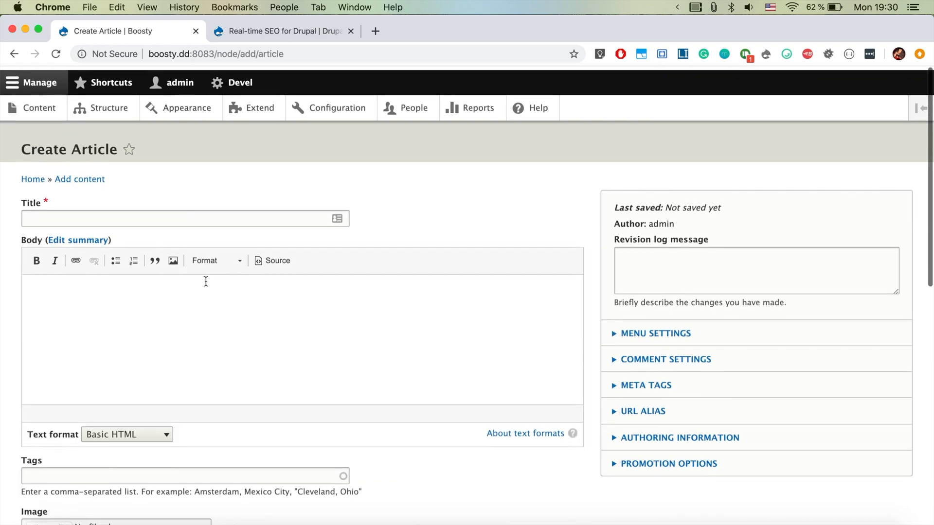
- Append 'Drupal 8 Videos' to the end of the last body paragraph
text(Drupal 8 Videos)
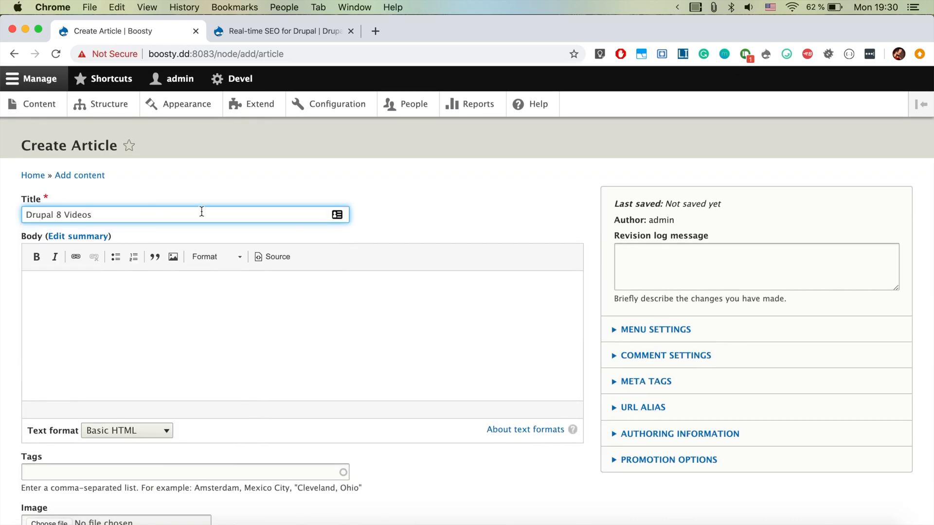
scroll(down, 3)
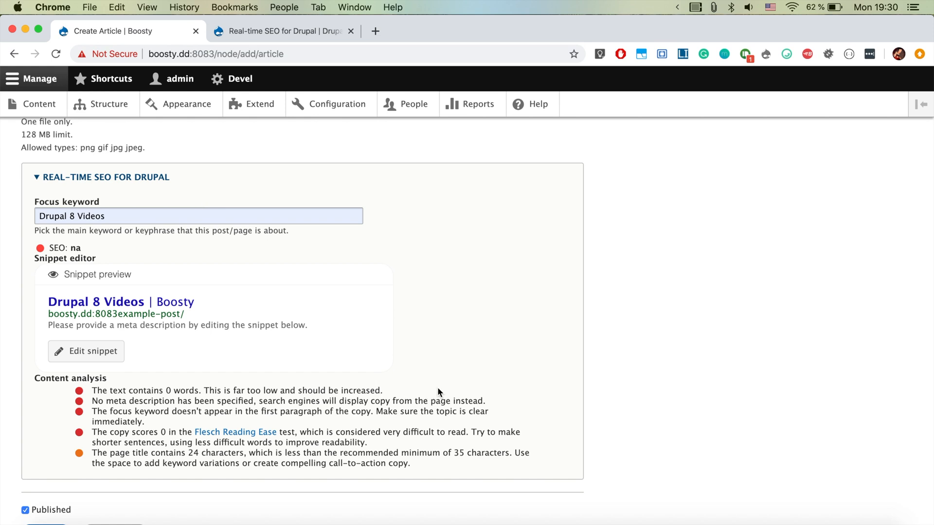
scroll(up, 3)
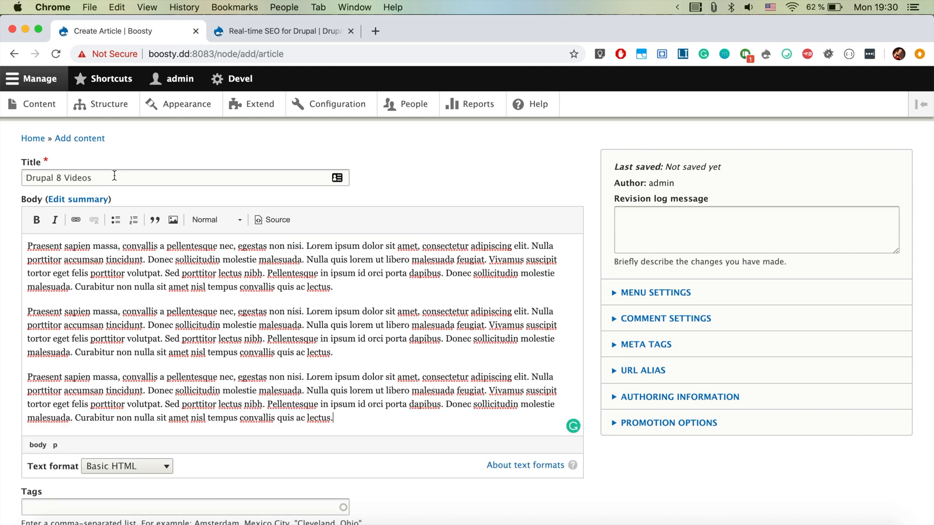
- Set the title to 'Drupal 8 Videos' and review the updated SEO analysis
triple_click(58, 178)
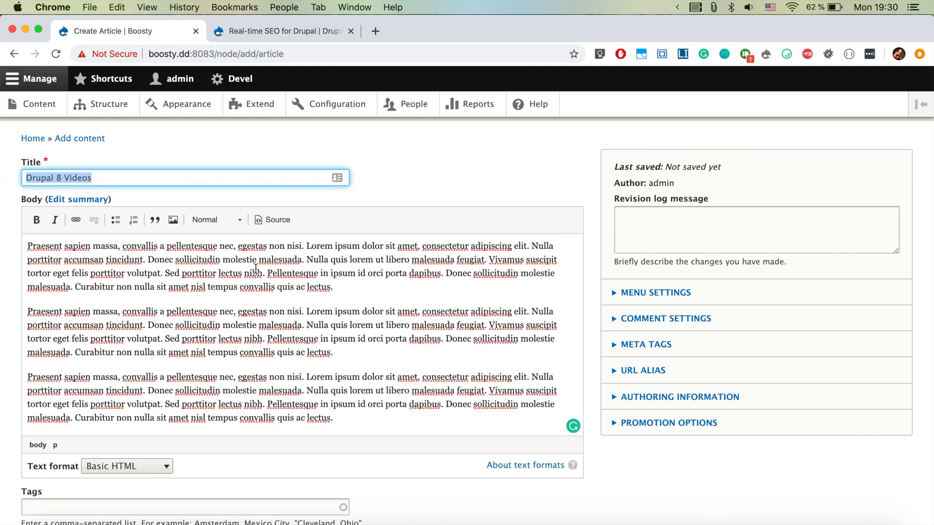
text(Drupal 8 Videos)
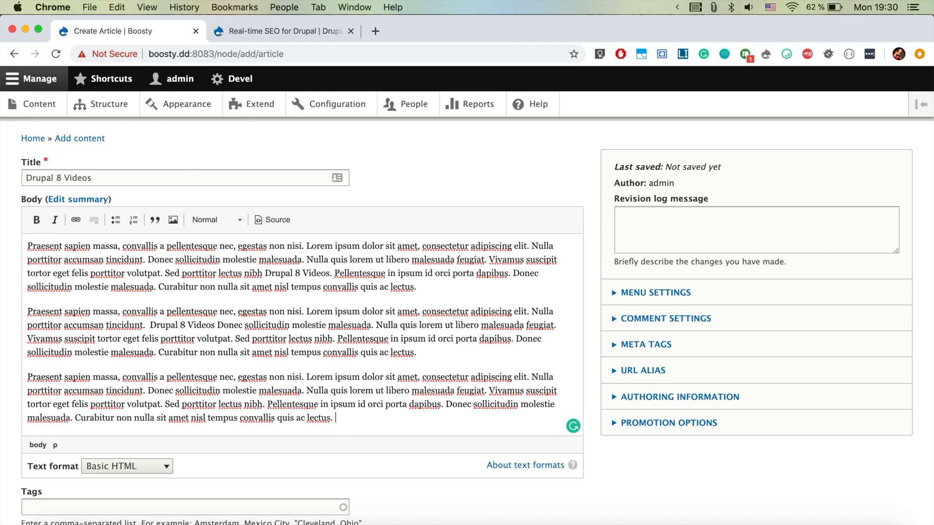
text(Drupal 8 Videos)
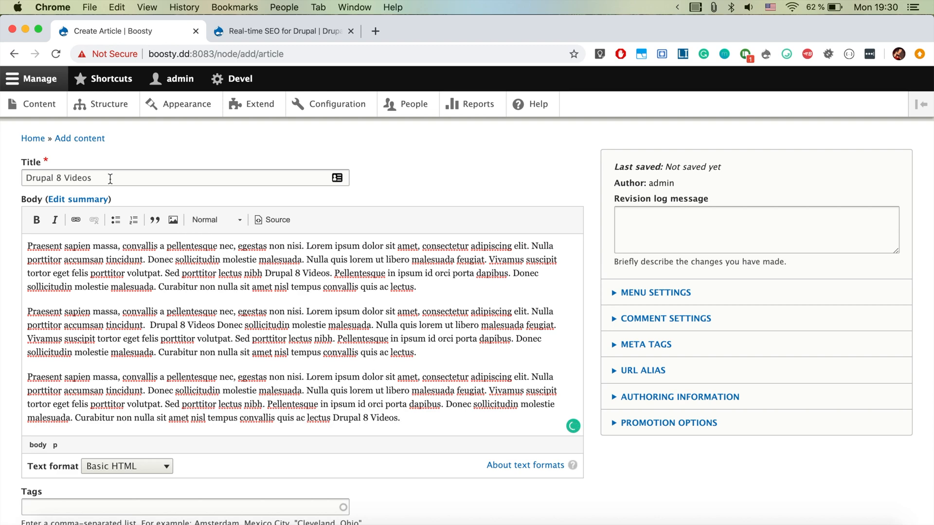
scroll(down, 3)
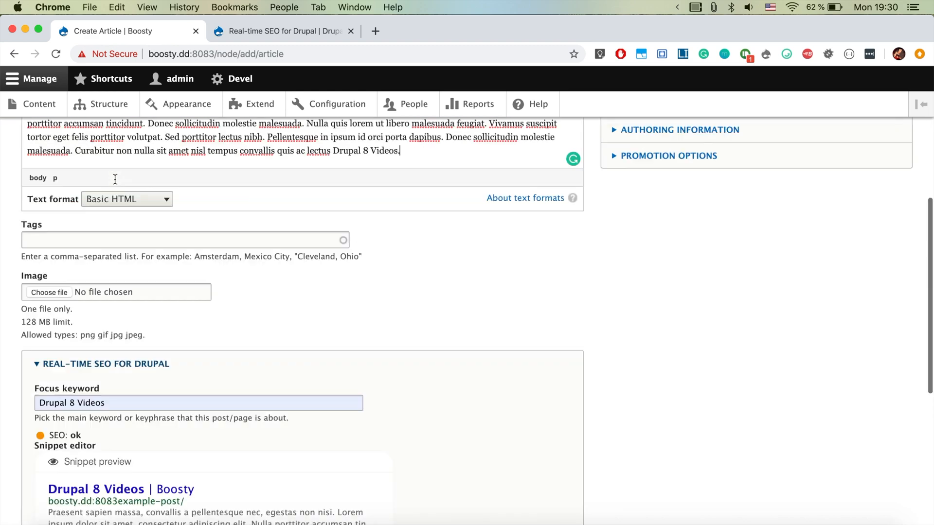
scroll(down, 3)
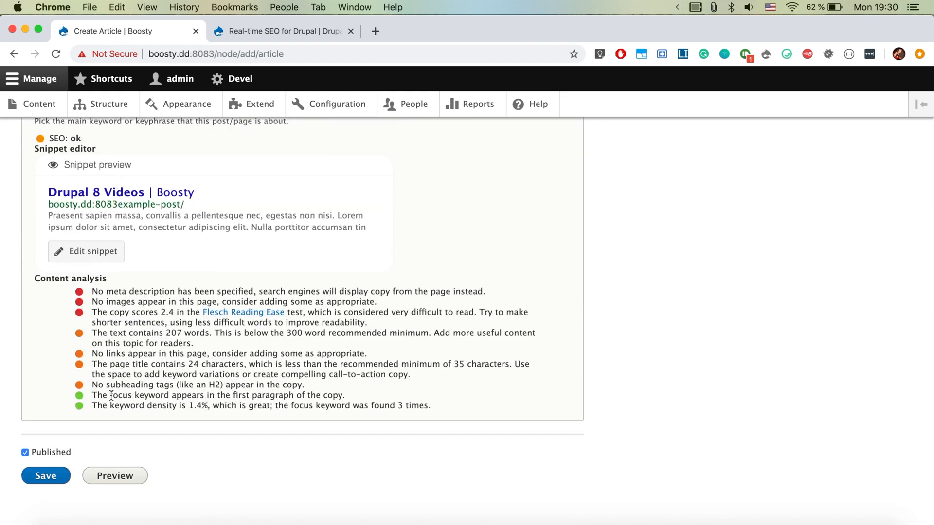
mouse_move(153, 420)
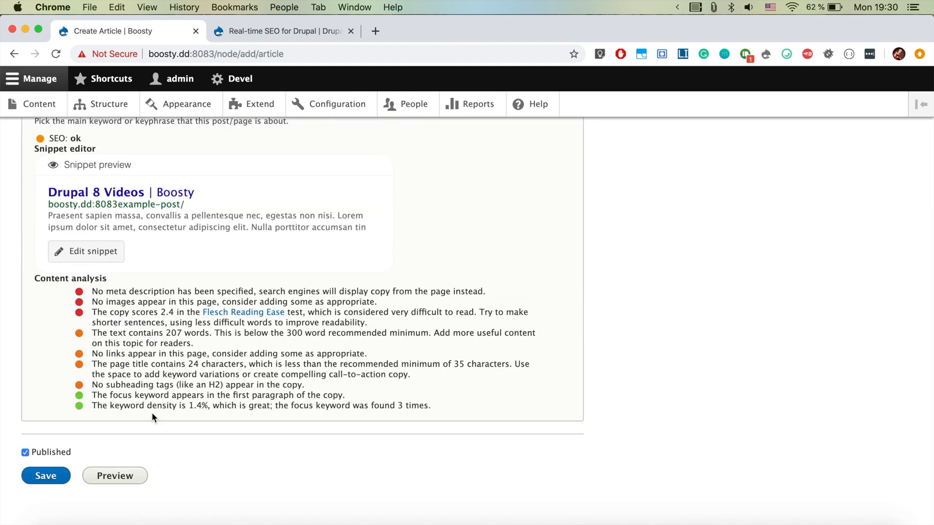
mouse_move(136, 399)
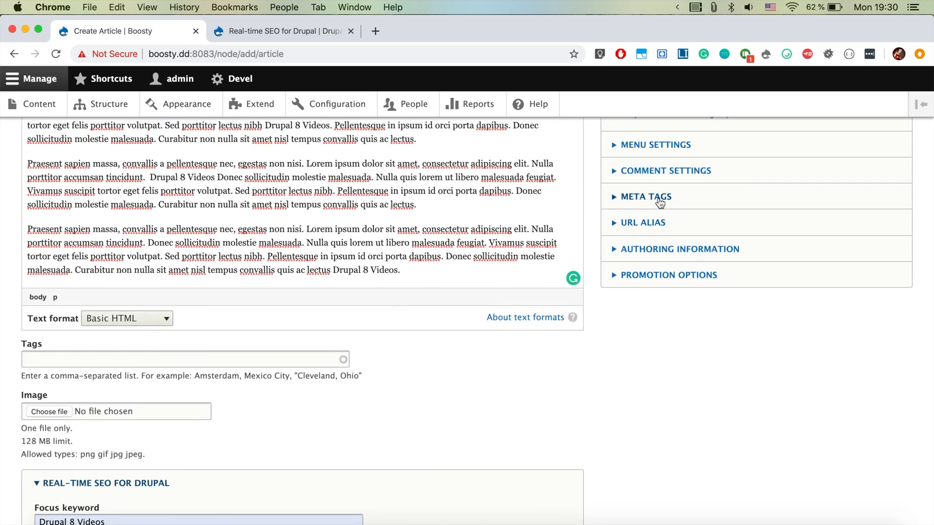
- Fill the Meta Tags description with the body's closing 'Pellentesque in ipsum…' sentences
click(646, 197)
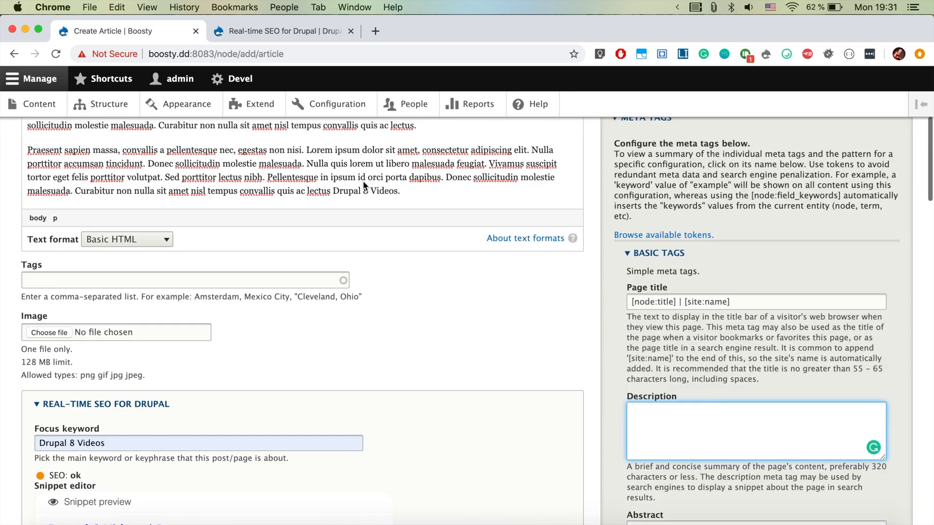
drag(271, 177, 399, 189)
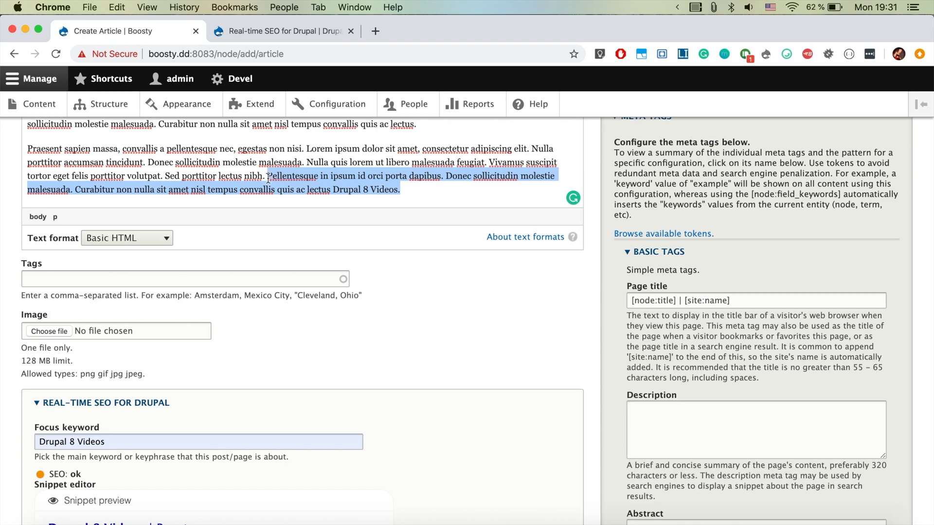
click(755, 433)
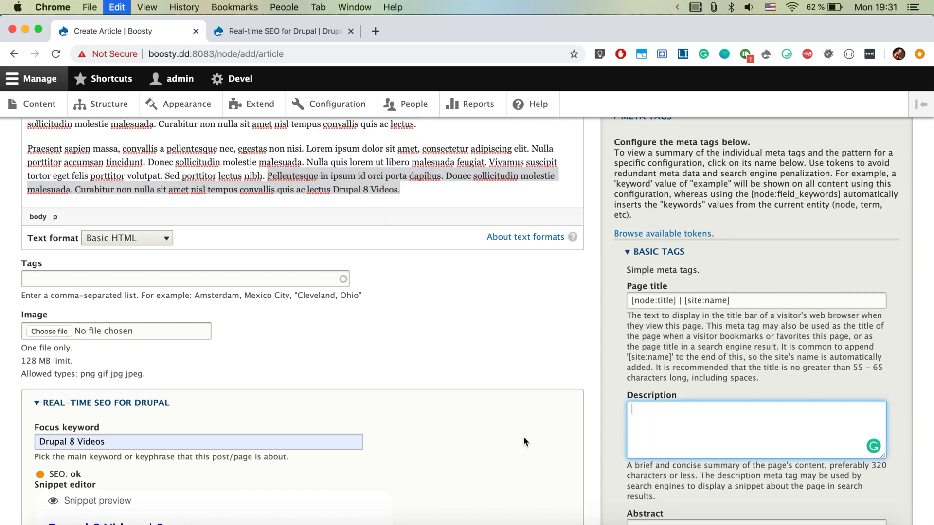
text(Pellentesque in ipsum id orci porta dapibus. Donec sollicitudin molestie malesuada. Curabitur non nulla sit amet nisl tempus convallis quis ac lectus Drupal 8 Videos.)
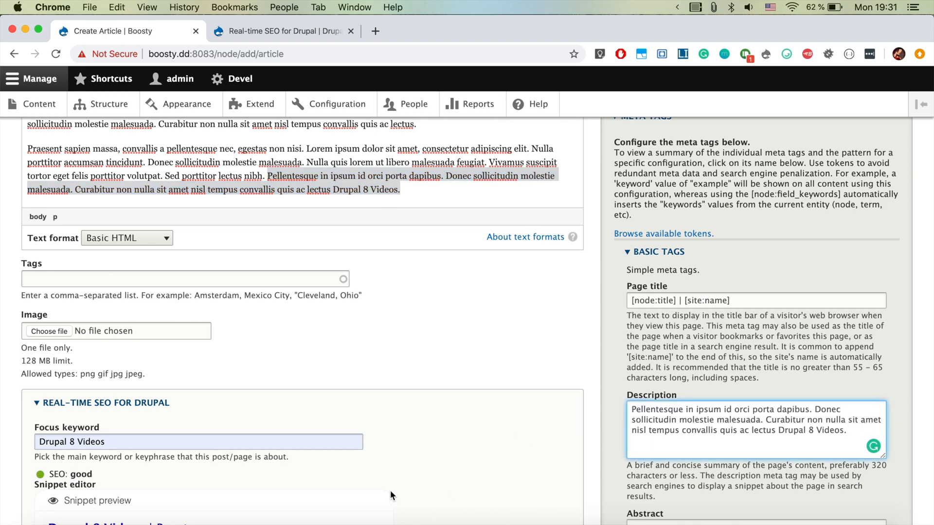
scroll(down, 3)
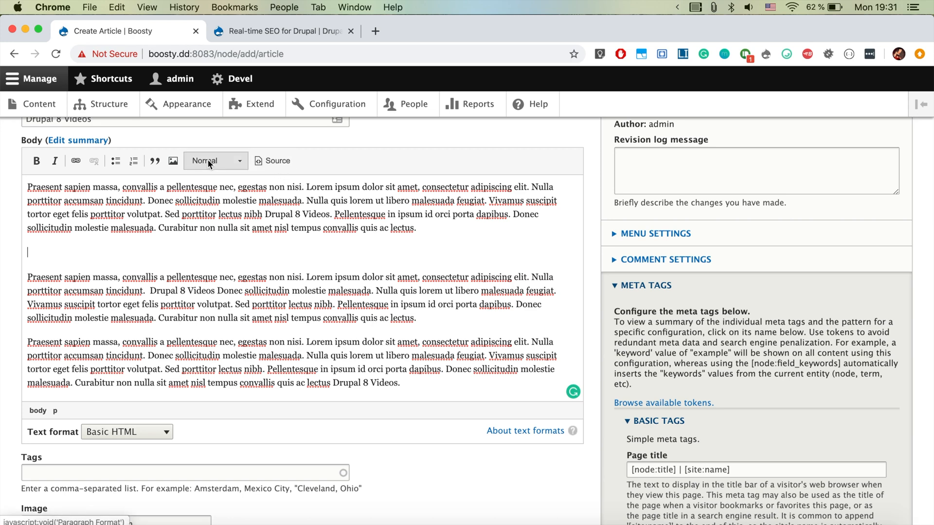
- Insert video_embed.png with alt text 'Drupal 8 Videos.' into the article body
click(173, 161)
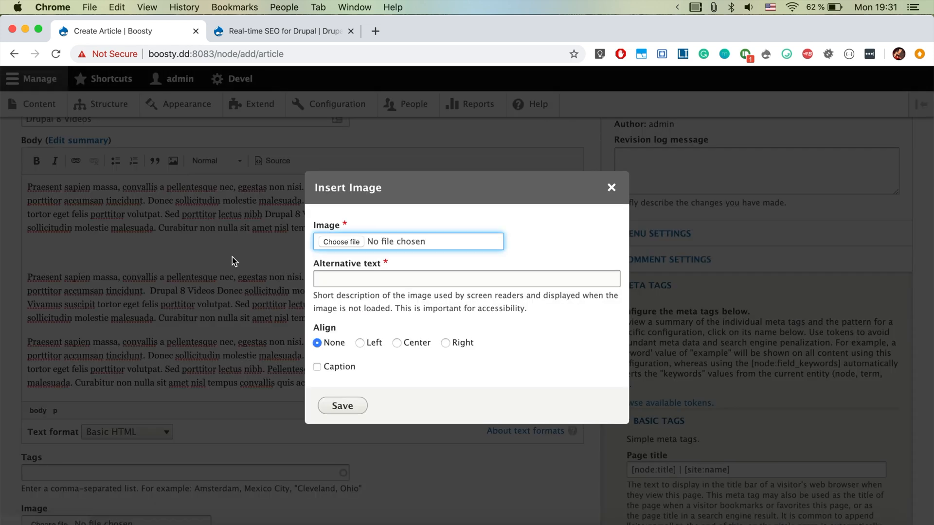
click(341, 241)
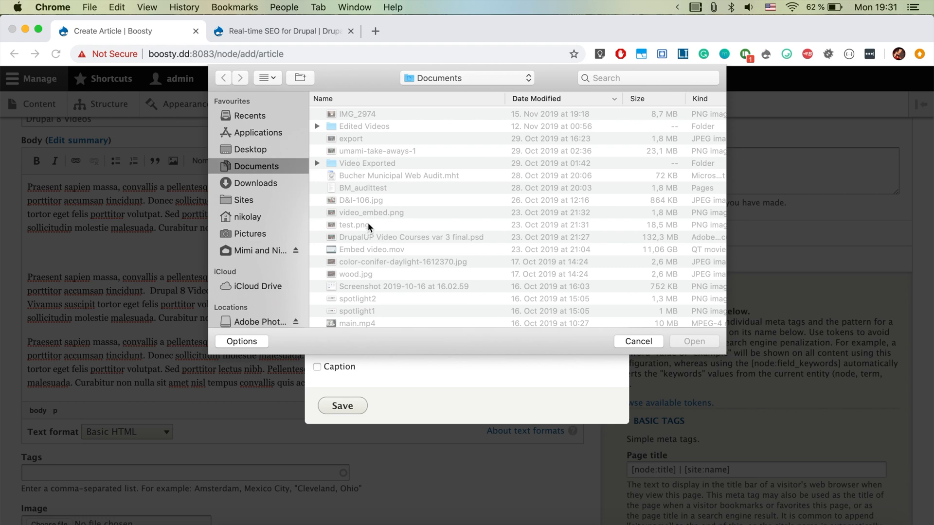
click(372, 213)
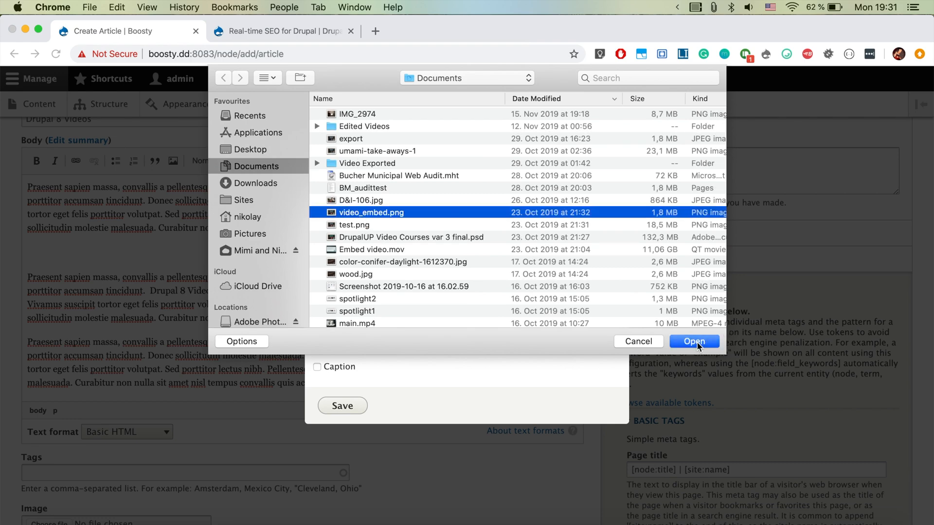
click(695, 341)
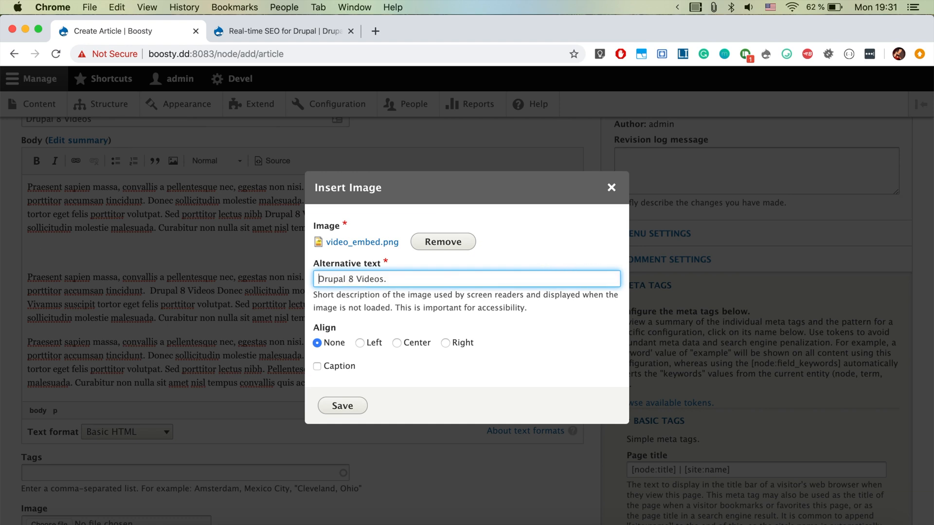
mouse_move(352, 434)
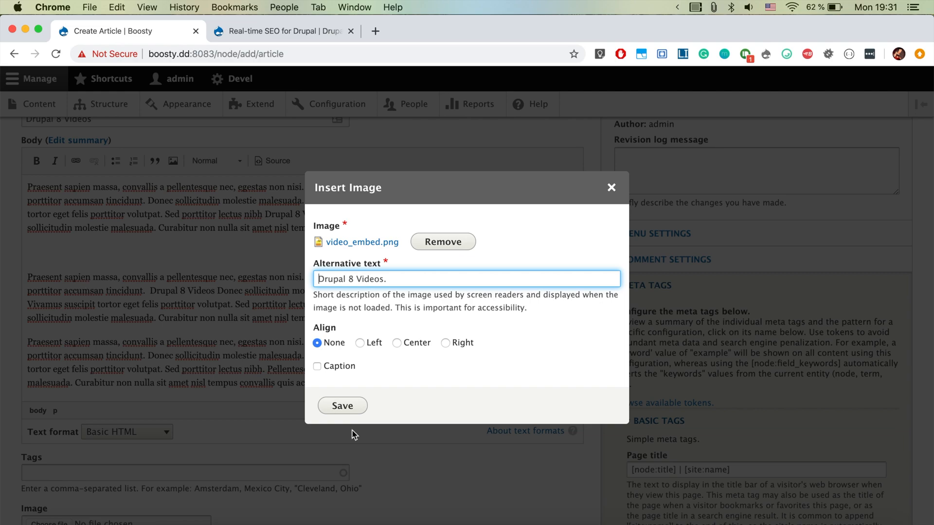
click(343, 406)
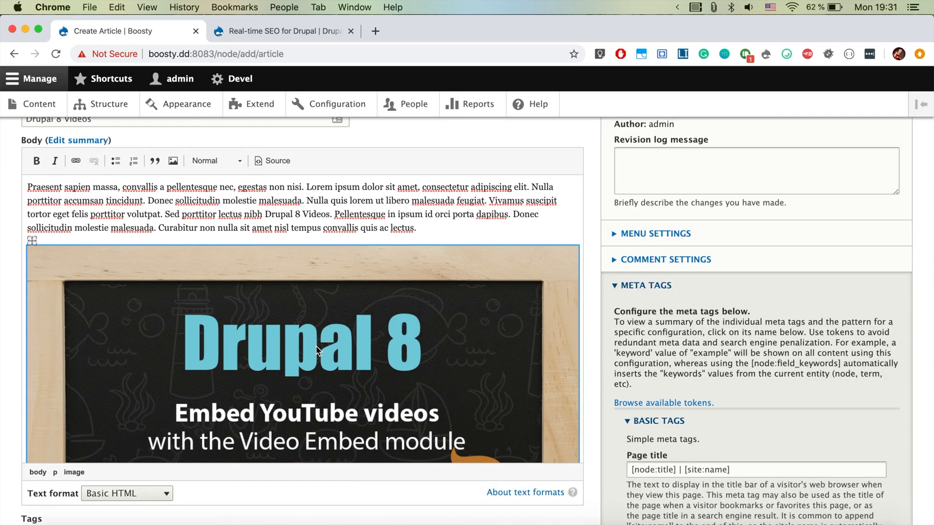
scroll(down, 3)
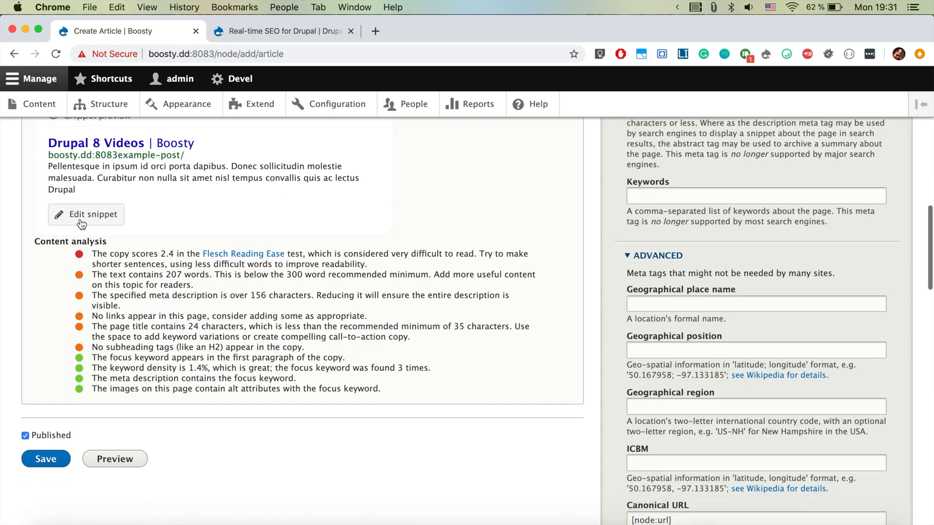
mouse_move(162, 286)
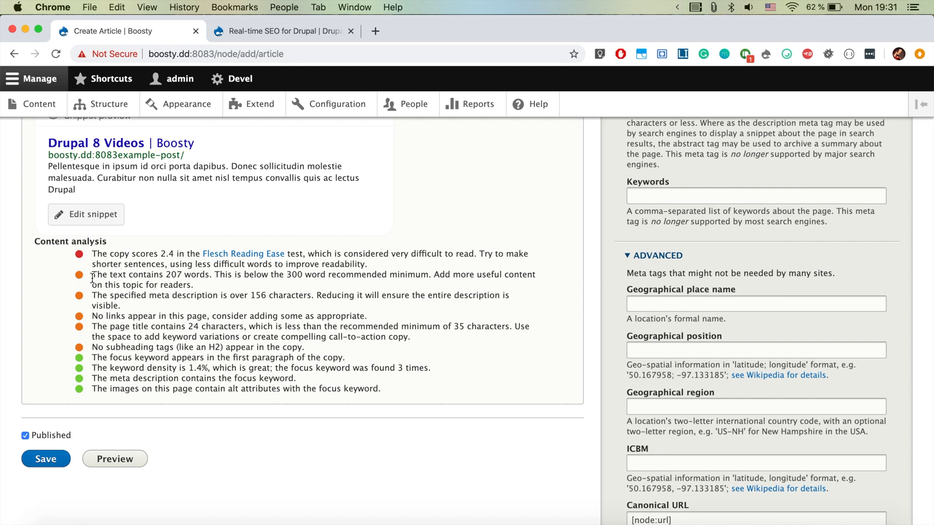
- Highlight the over-156-character meta description warning, then save the article
drag(92, 274, 193, 285)
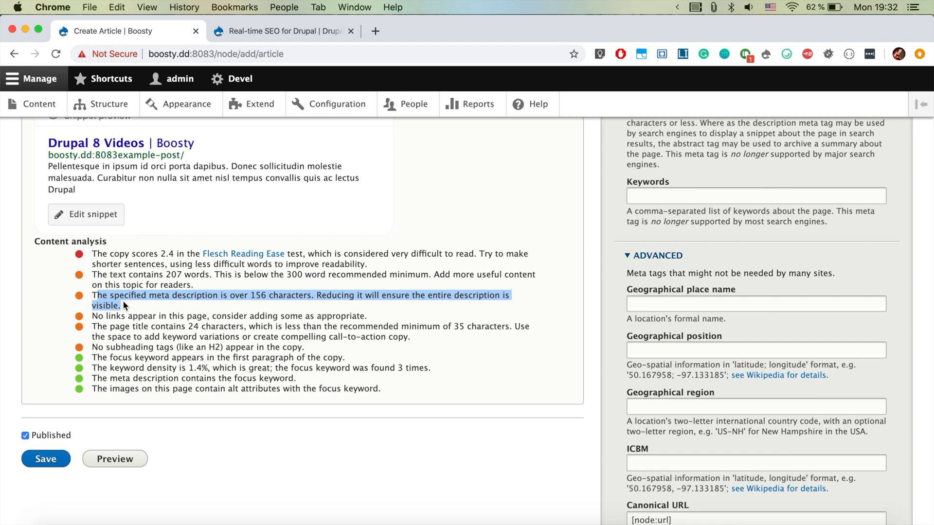
mouse_move(85, 261)
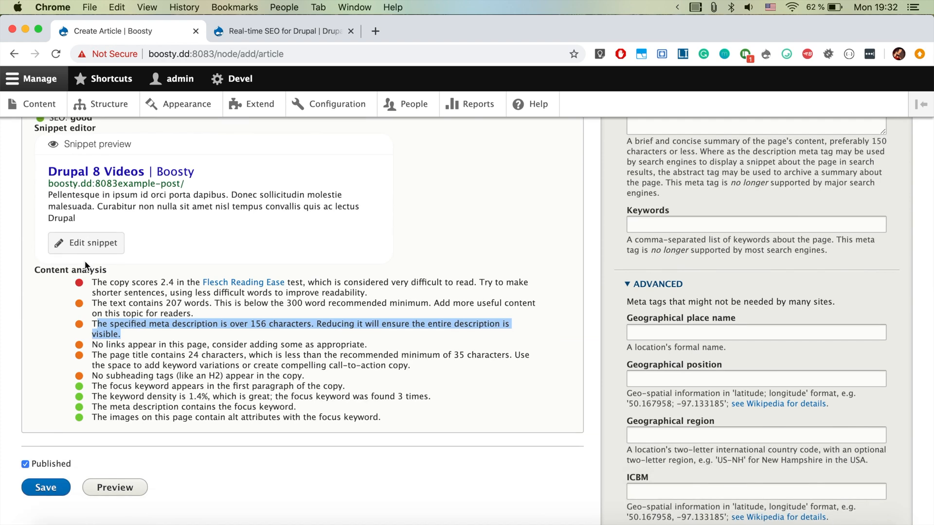
click(44, 488)
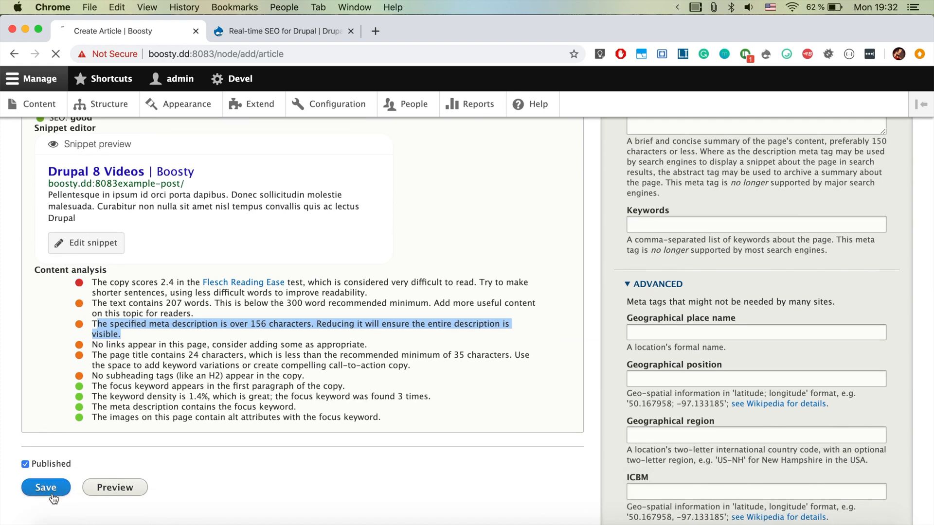
- Save the 'Drupal 8 Videos' article and view it in the content list with its good SEO rating
click(44, 487)
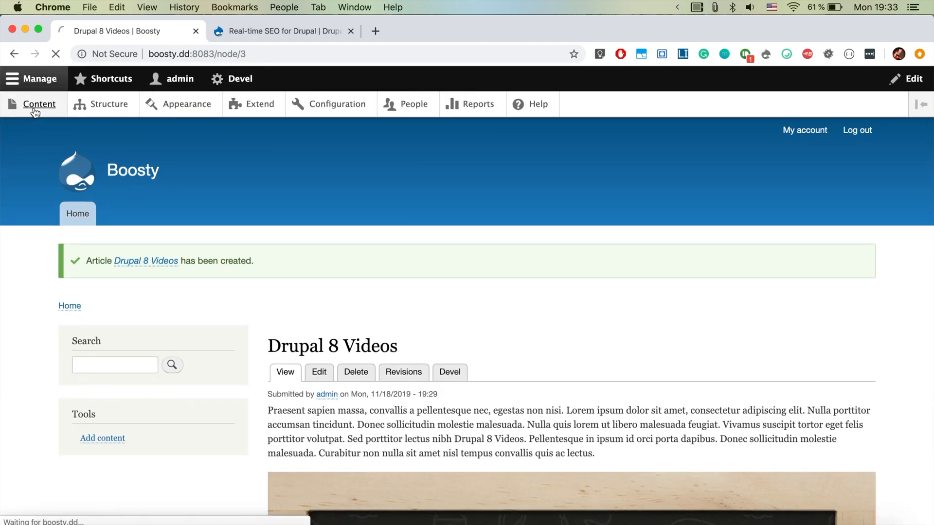
click(32, 104)
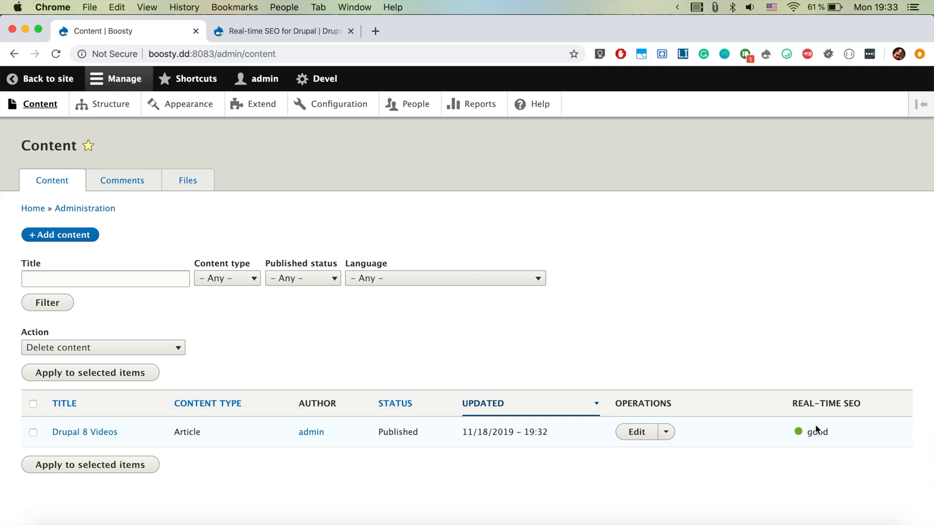
- In the Content view's fields, move Real-time SEO directly under Title and apply the new order
click(111, 104)
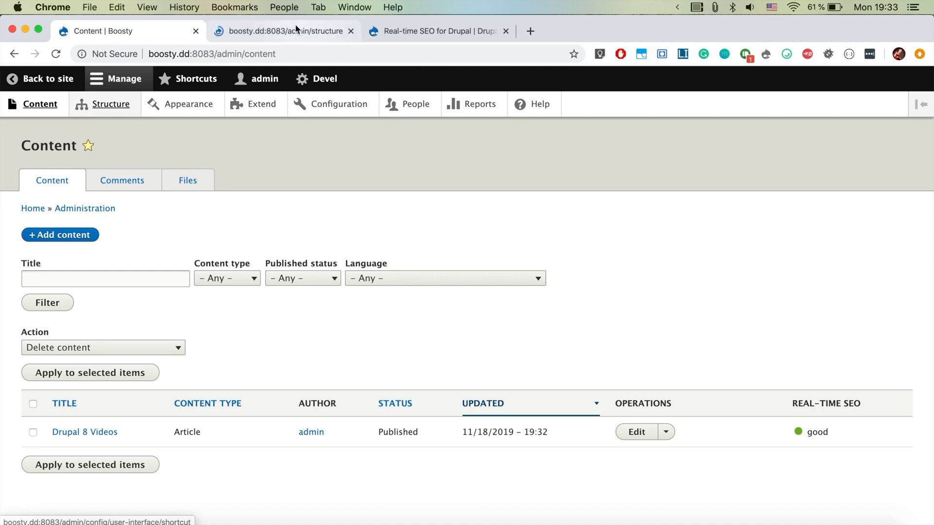
click(280, 31)
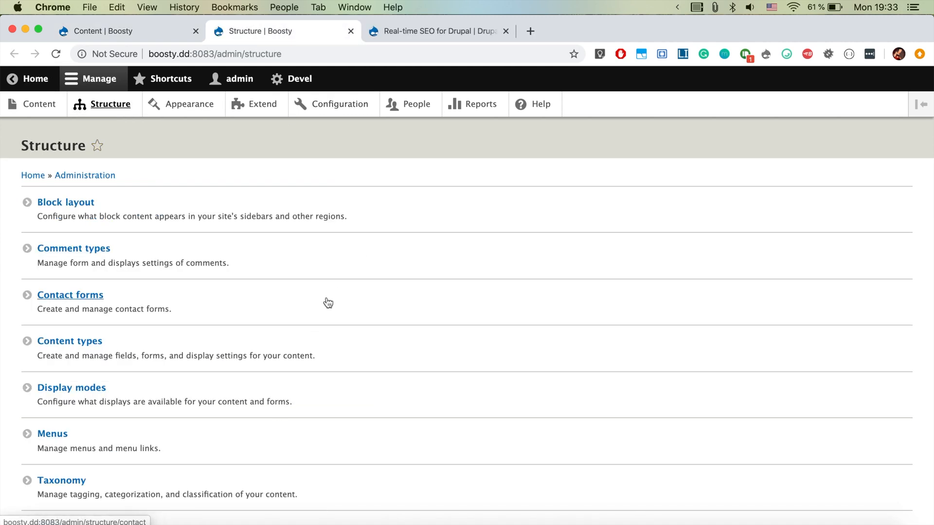
mouse_move(339, 250)
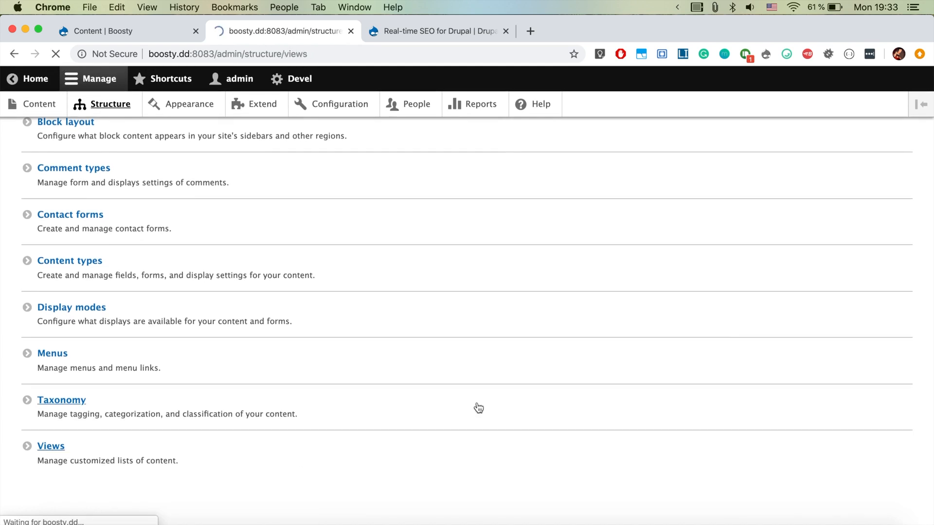
click(50, 446)
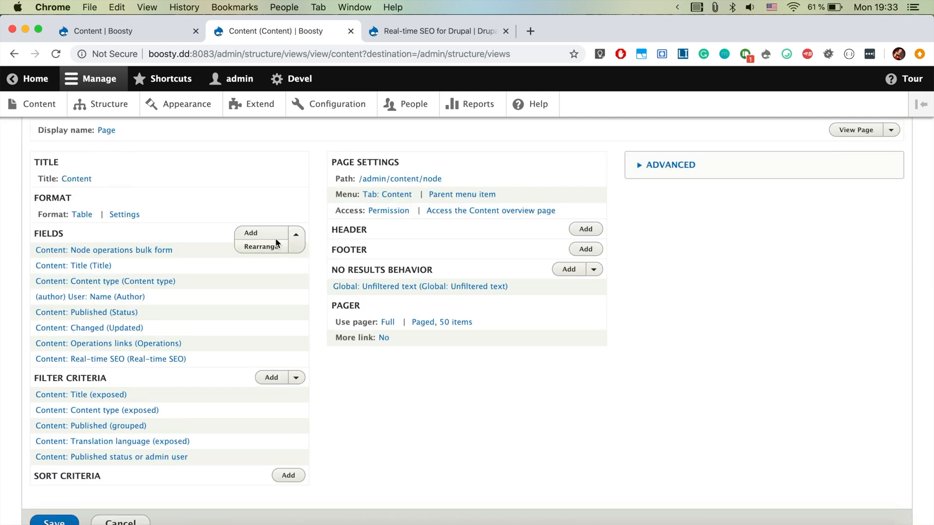
click(261, 246)
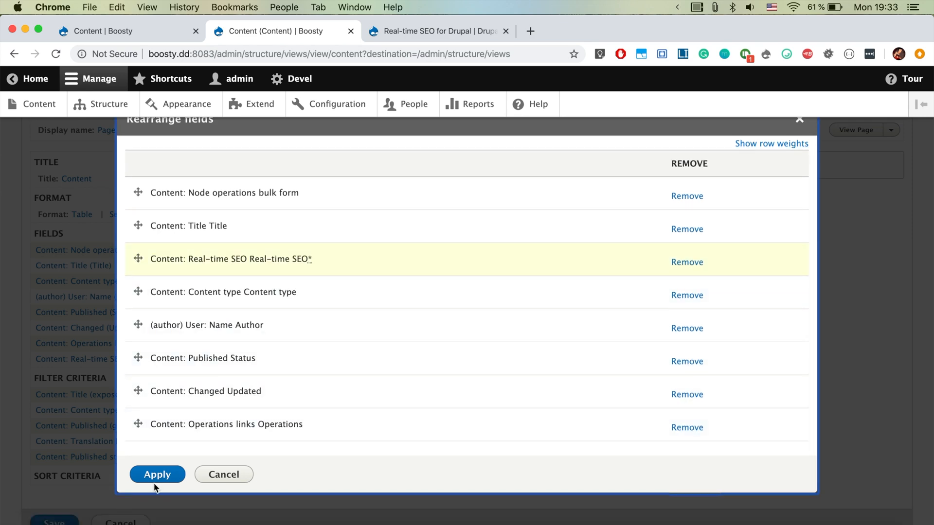
click(157, 474)
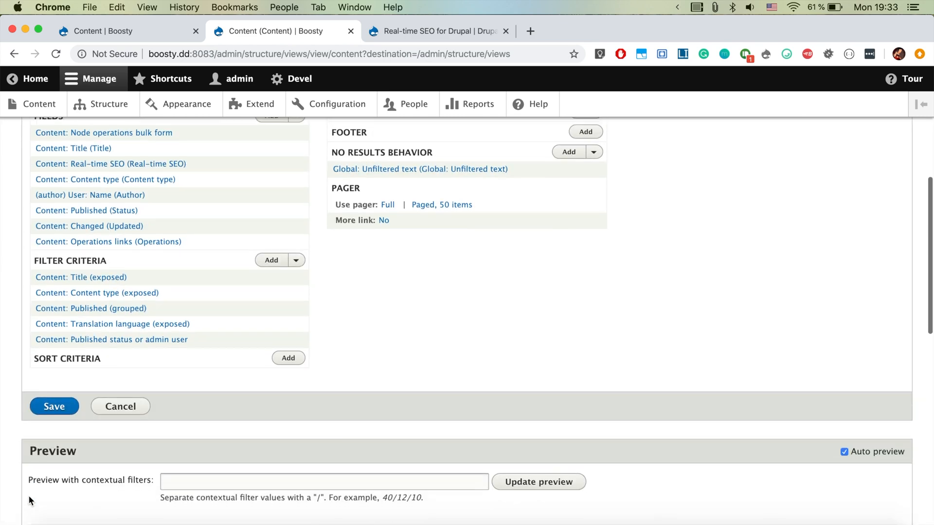